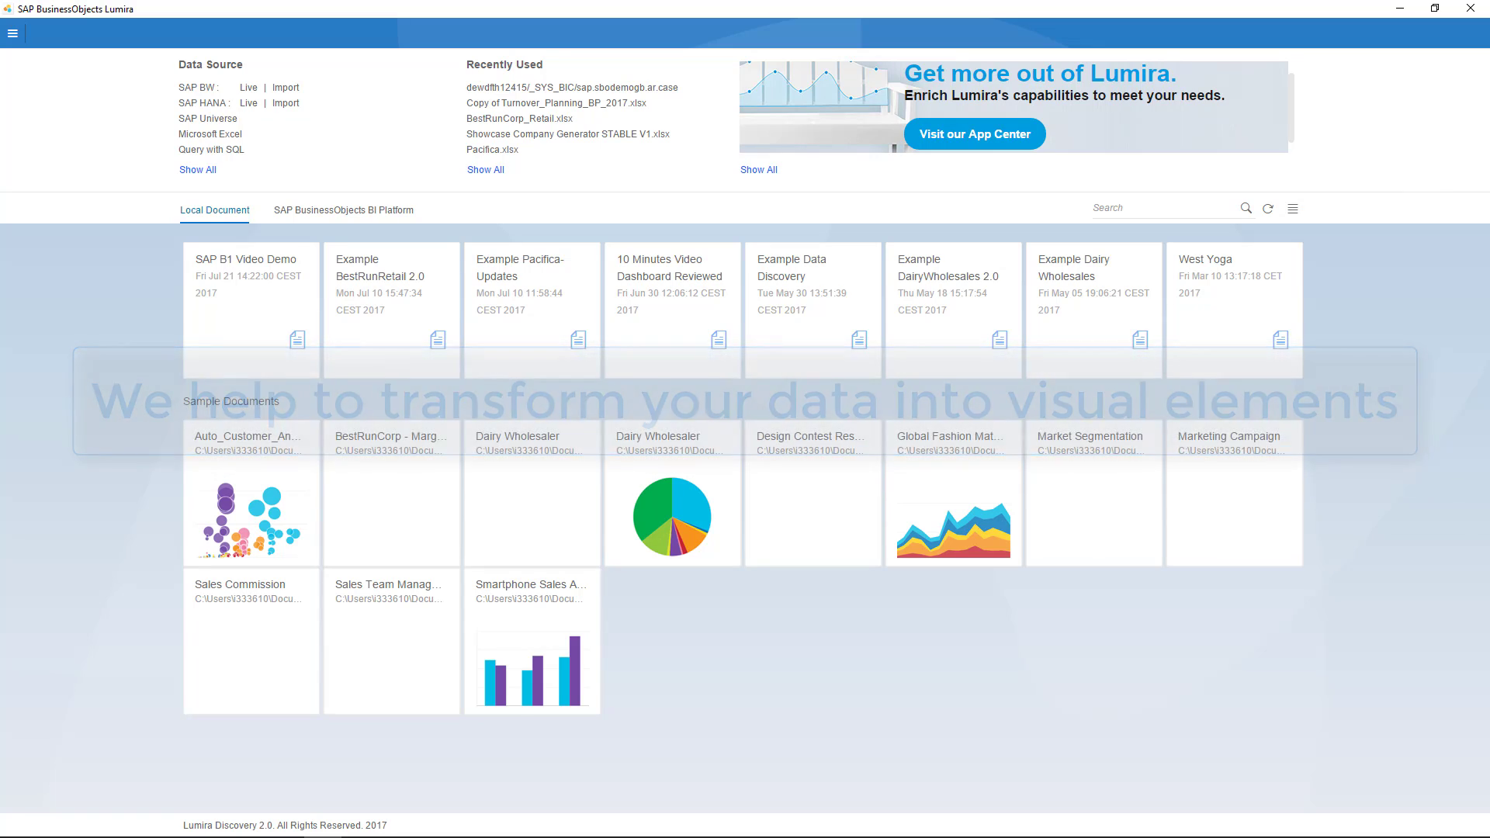
Open the Example BestRunRetail 2.0 story and browse its Page-02, Page-03 and Page-07.
double_click(391, 276)
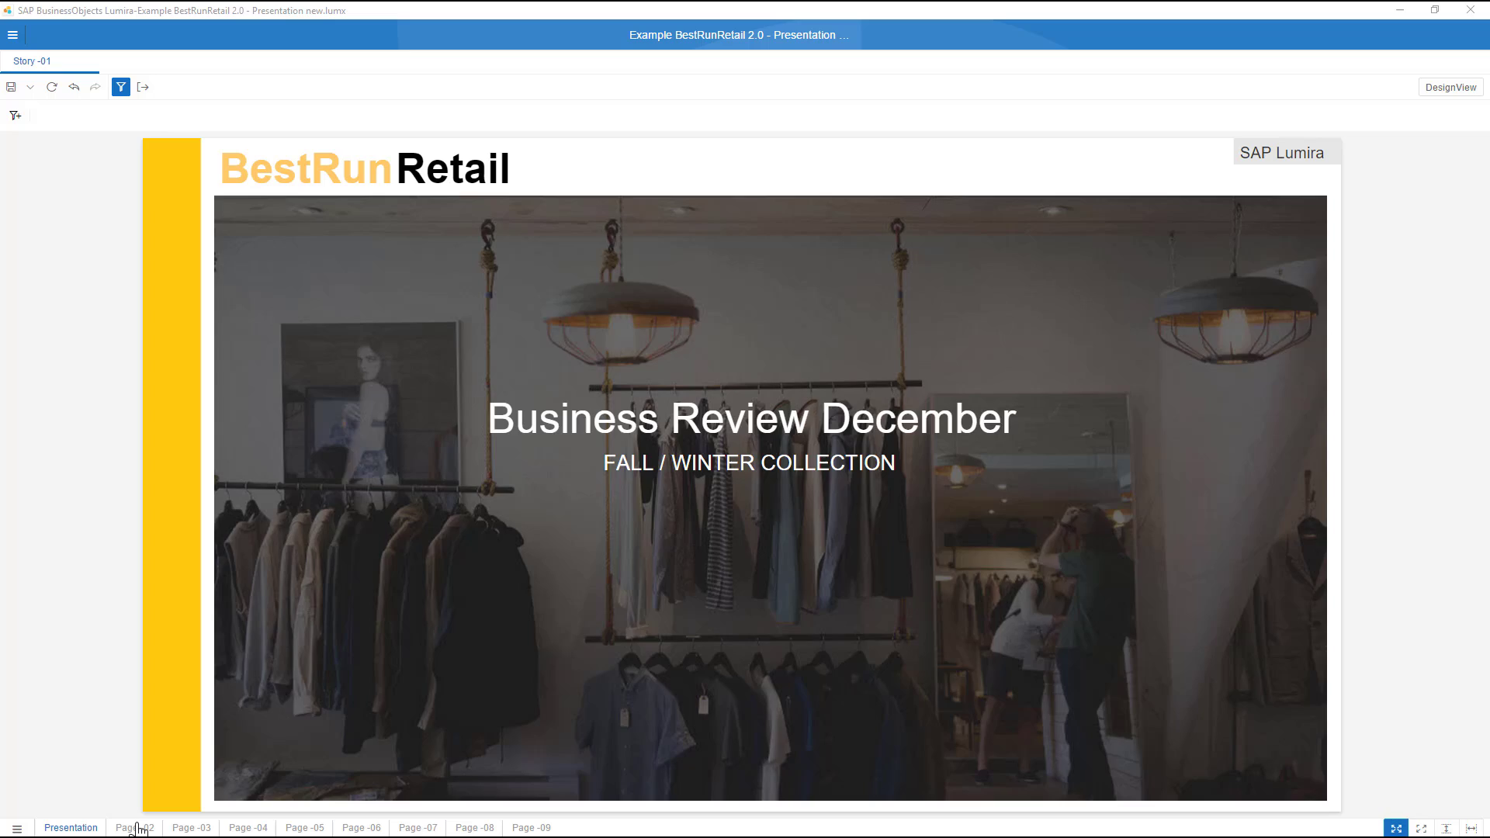
click(134, 827)
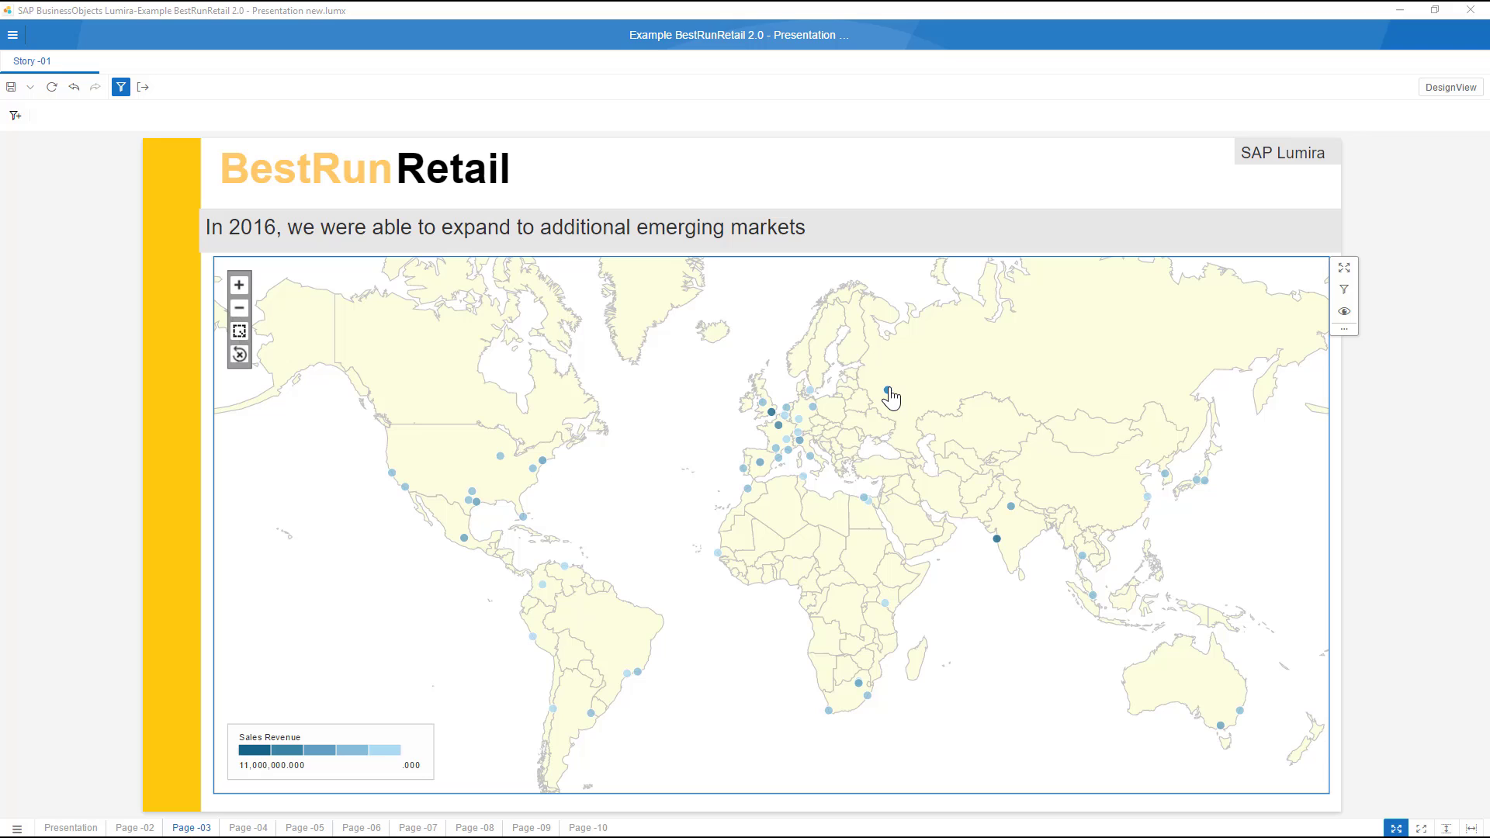
mouse_move(887, 397)
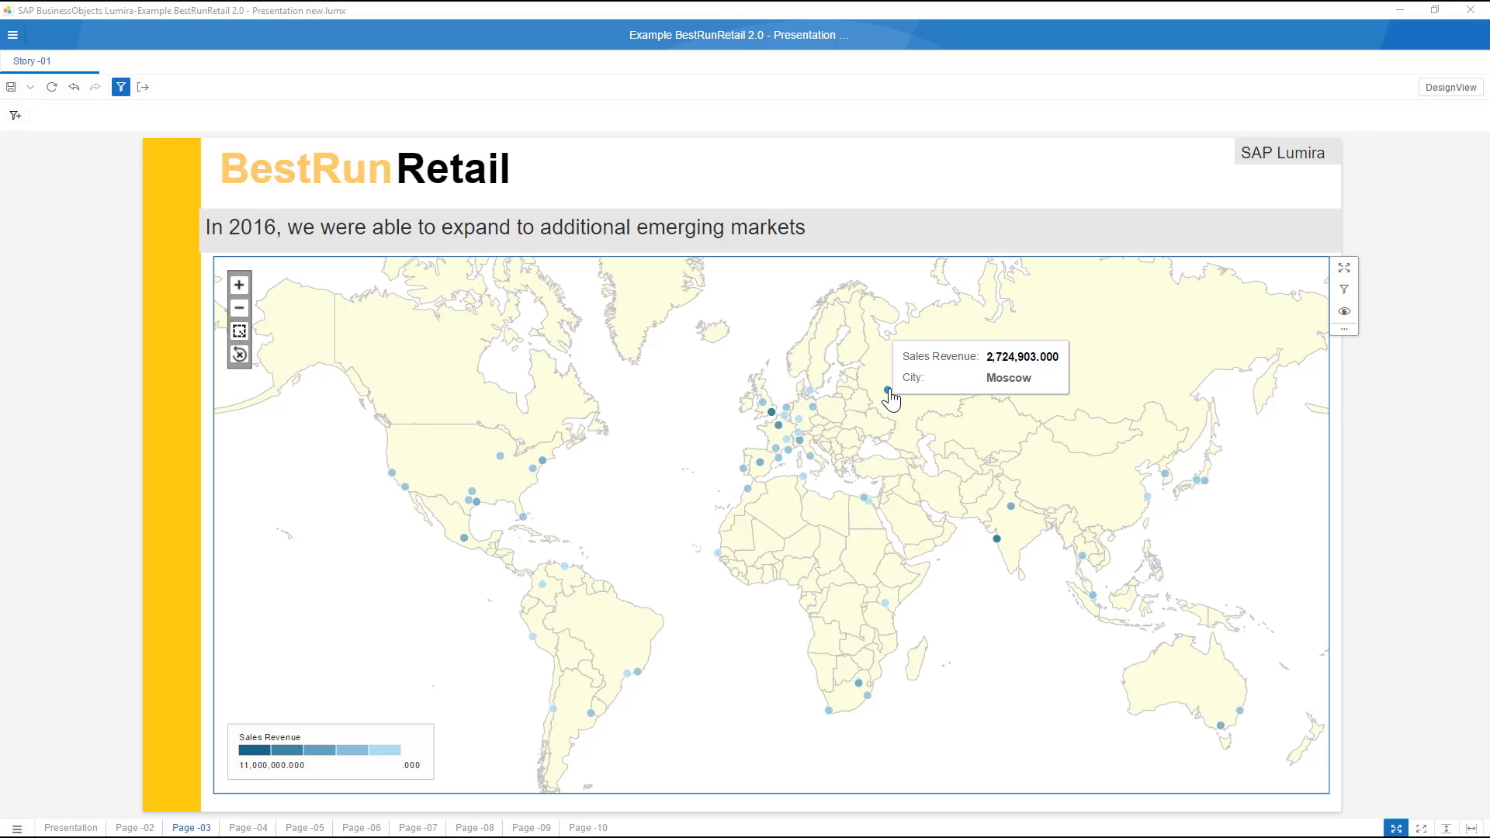
click(417, 827)
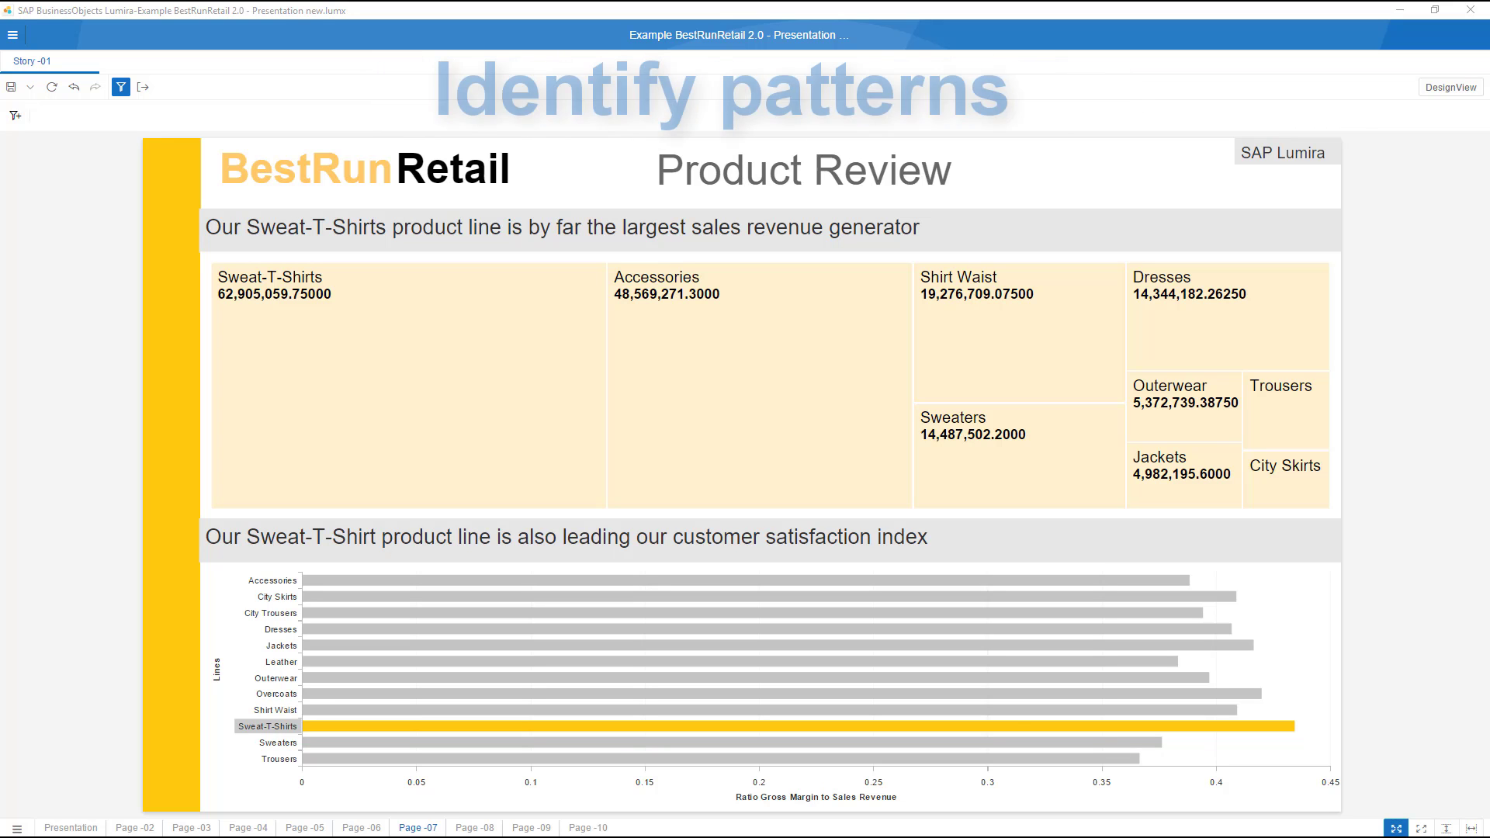
click(361, 825)
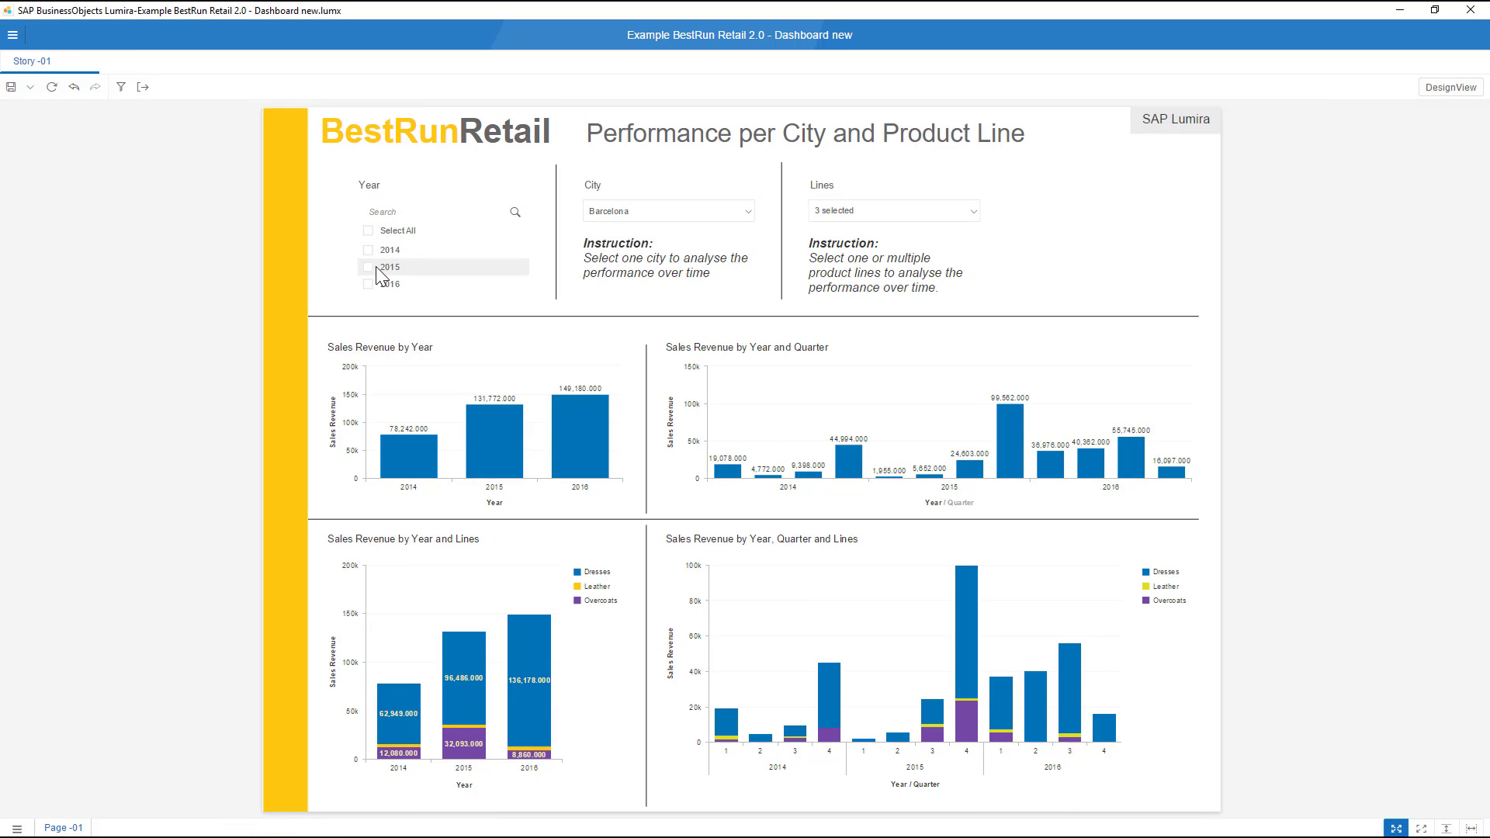
Filter the dashboard to years 2015 and 2016 and choose London as the city.
click(370, 267)
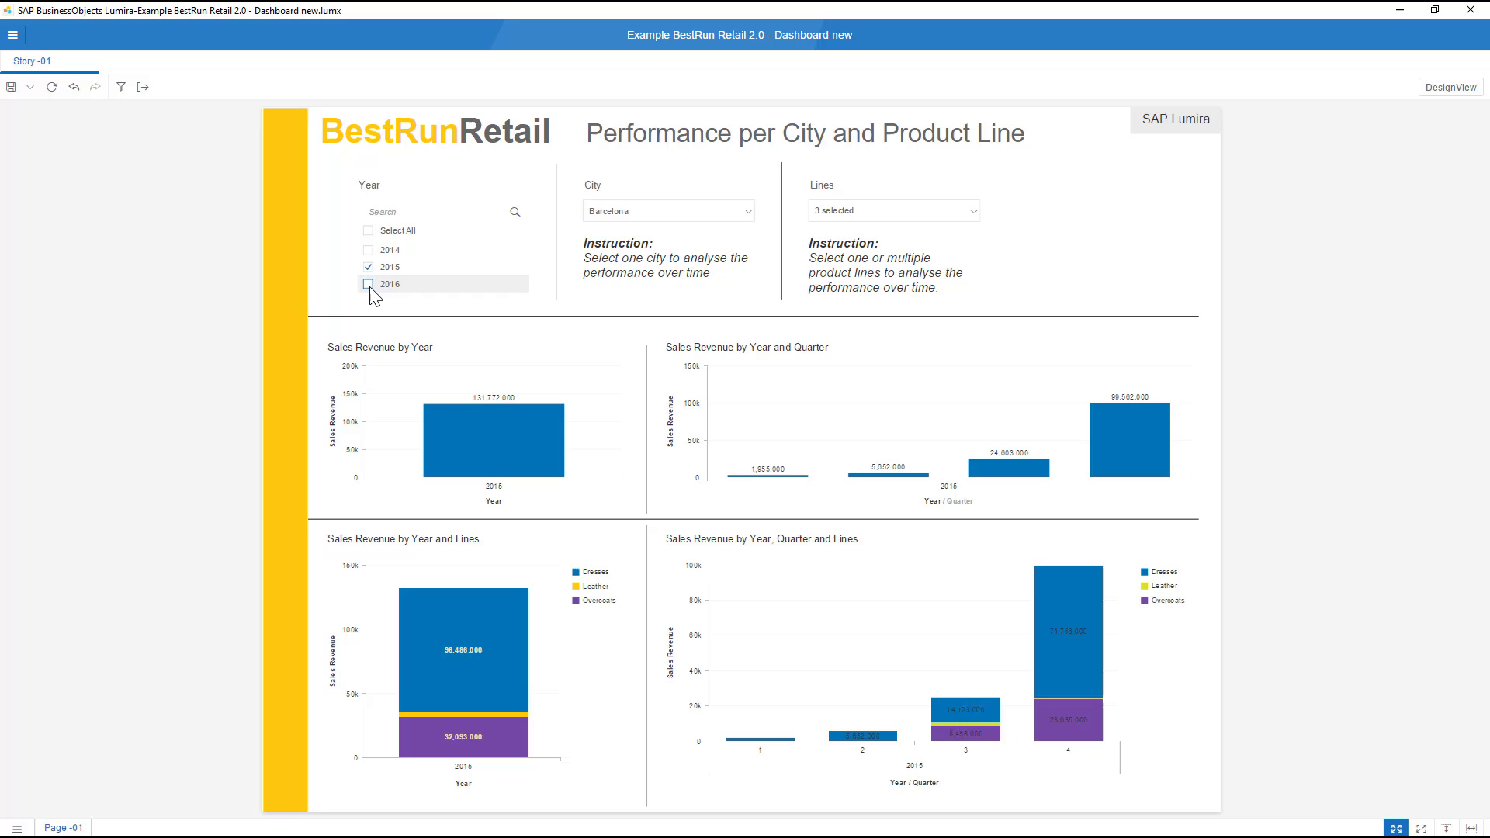
click(370, 284)
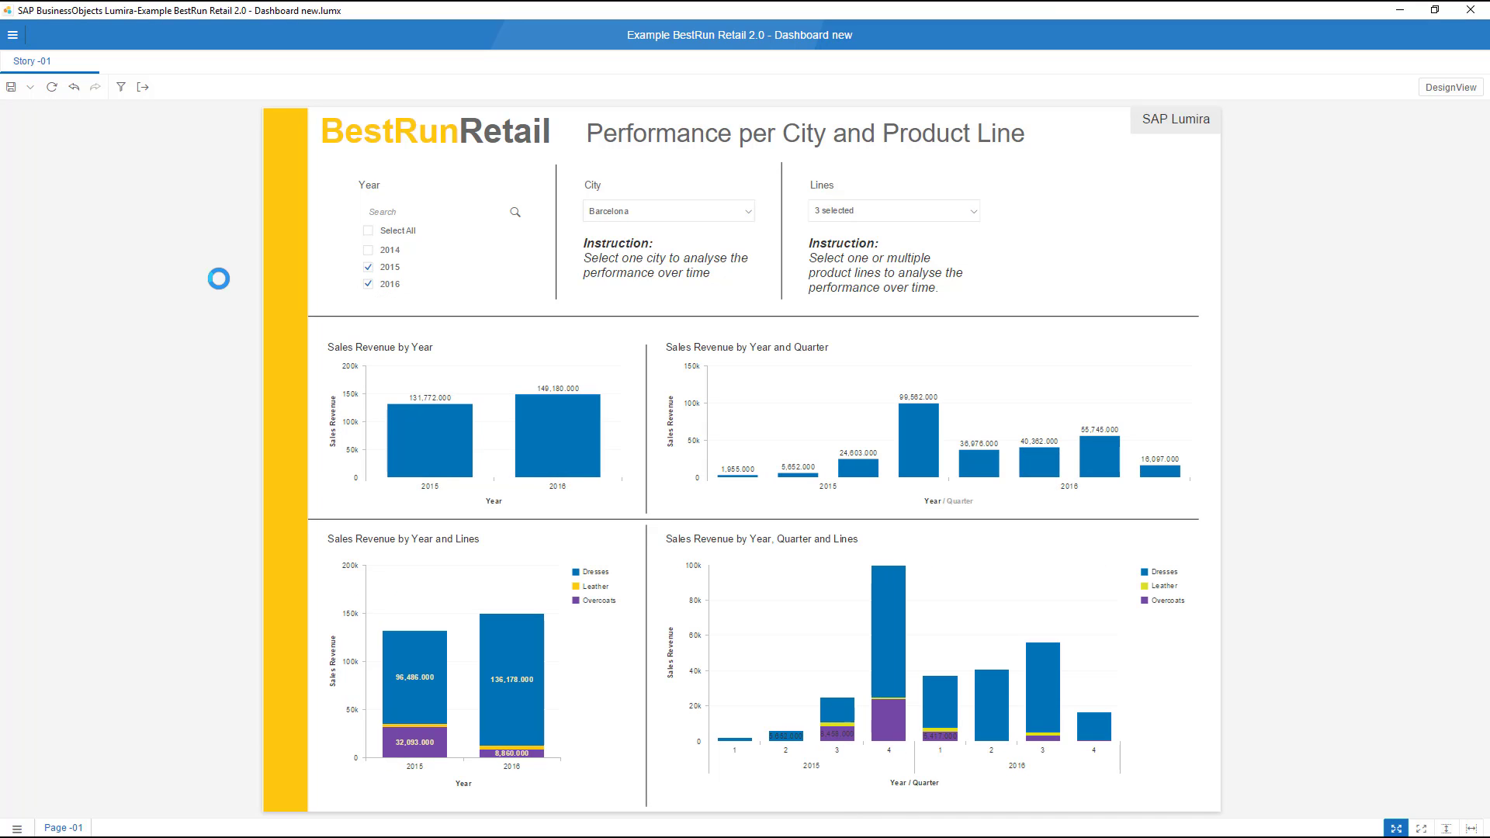
click(667, 210)
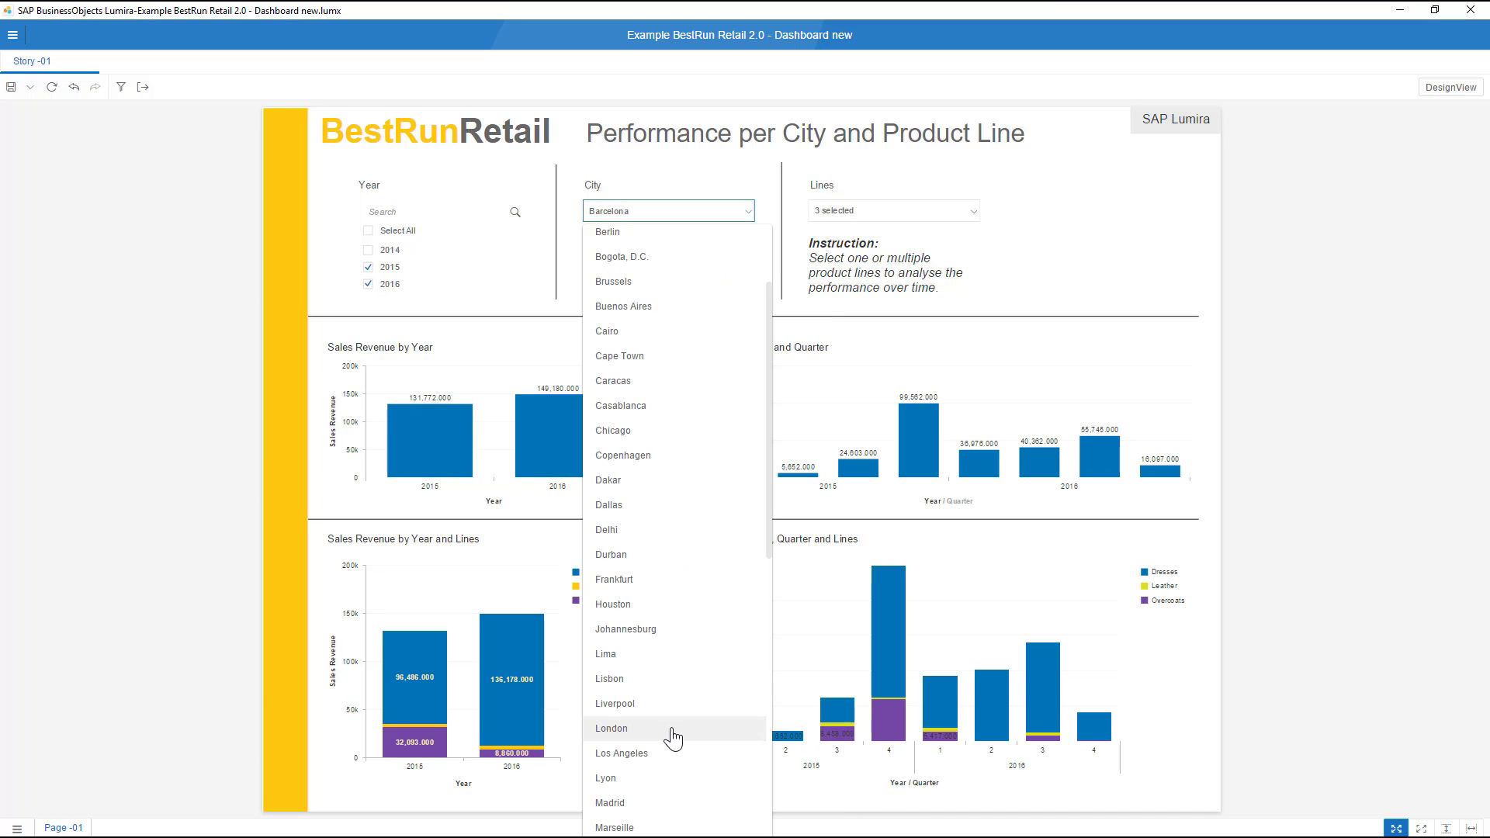
click(612, 728)
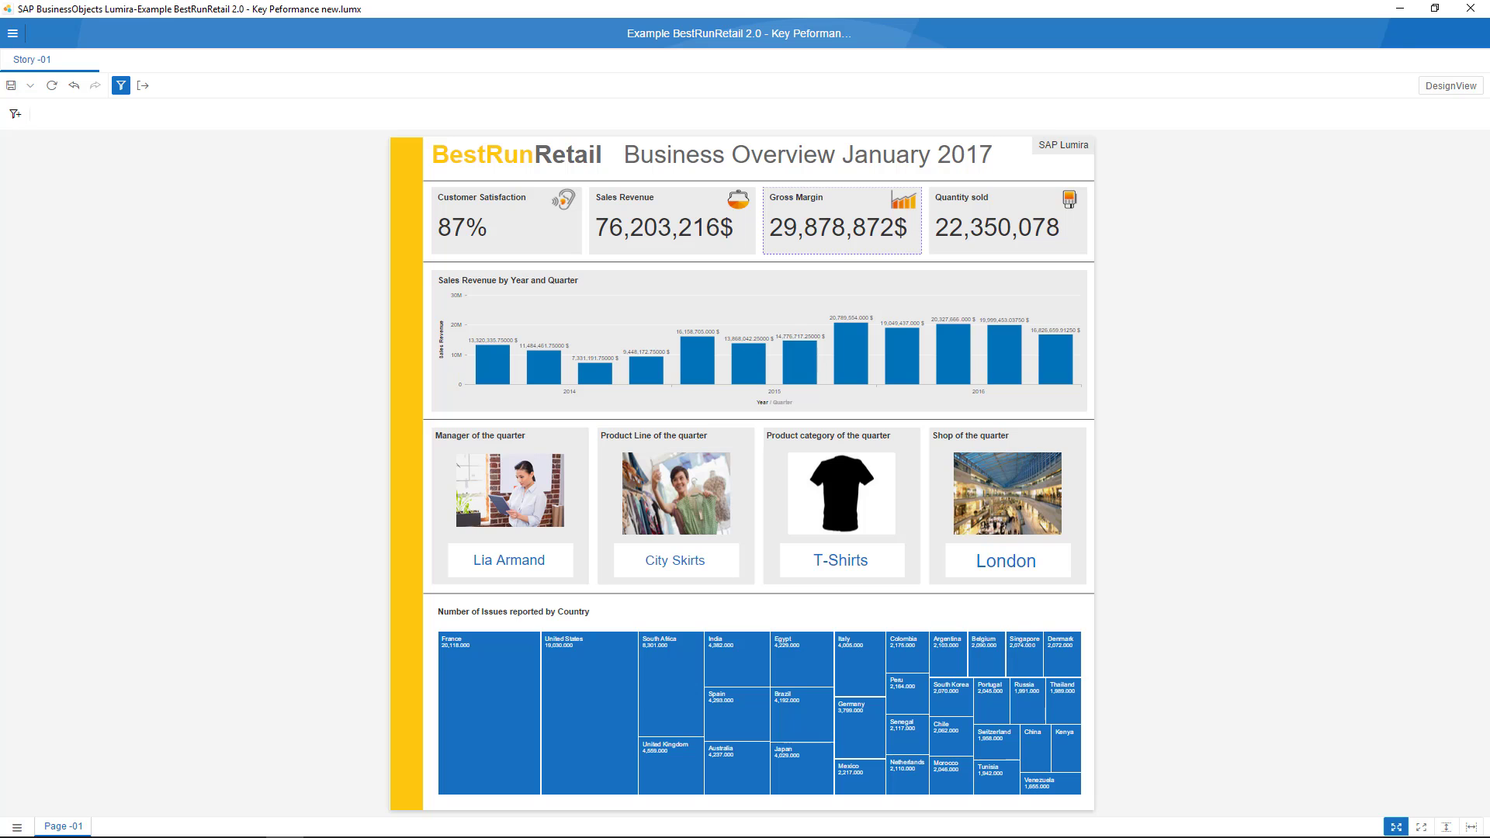
Switch to the Key Performance story's Business Overview January 2017 page.
click(1451, 84)
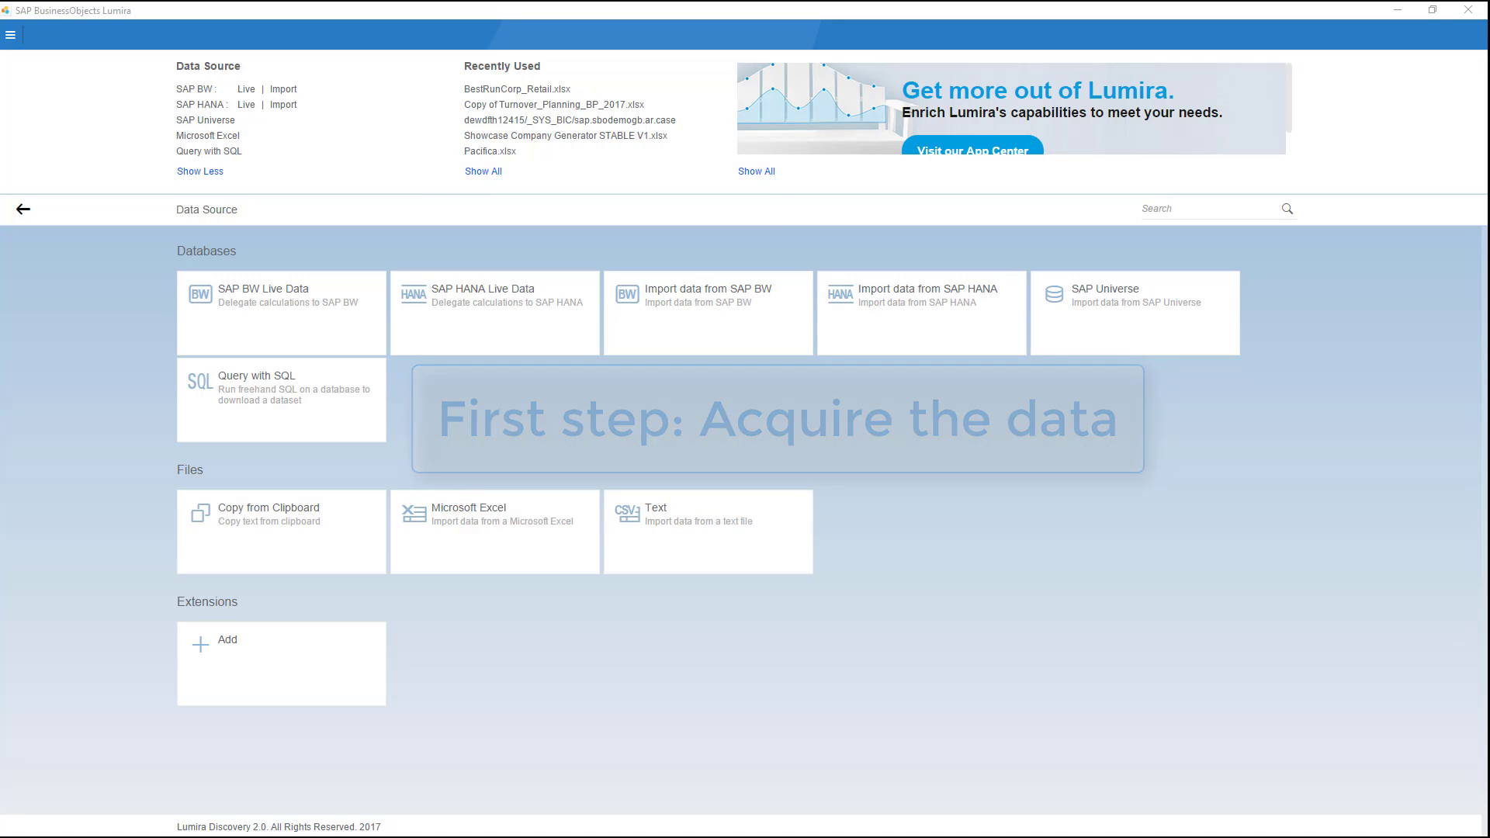
Import BestRunCorp_Retail.xlsx from the Microsoft Excel file source into a data grid.
click(494, 531)
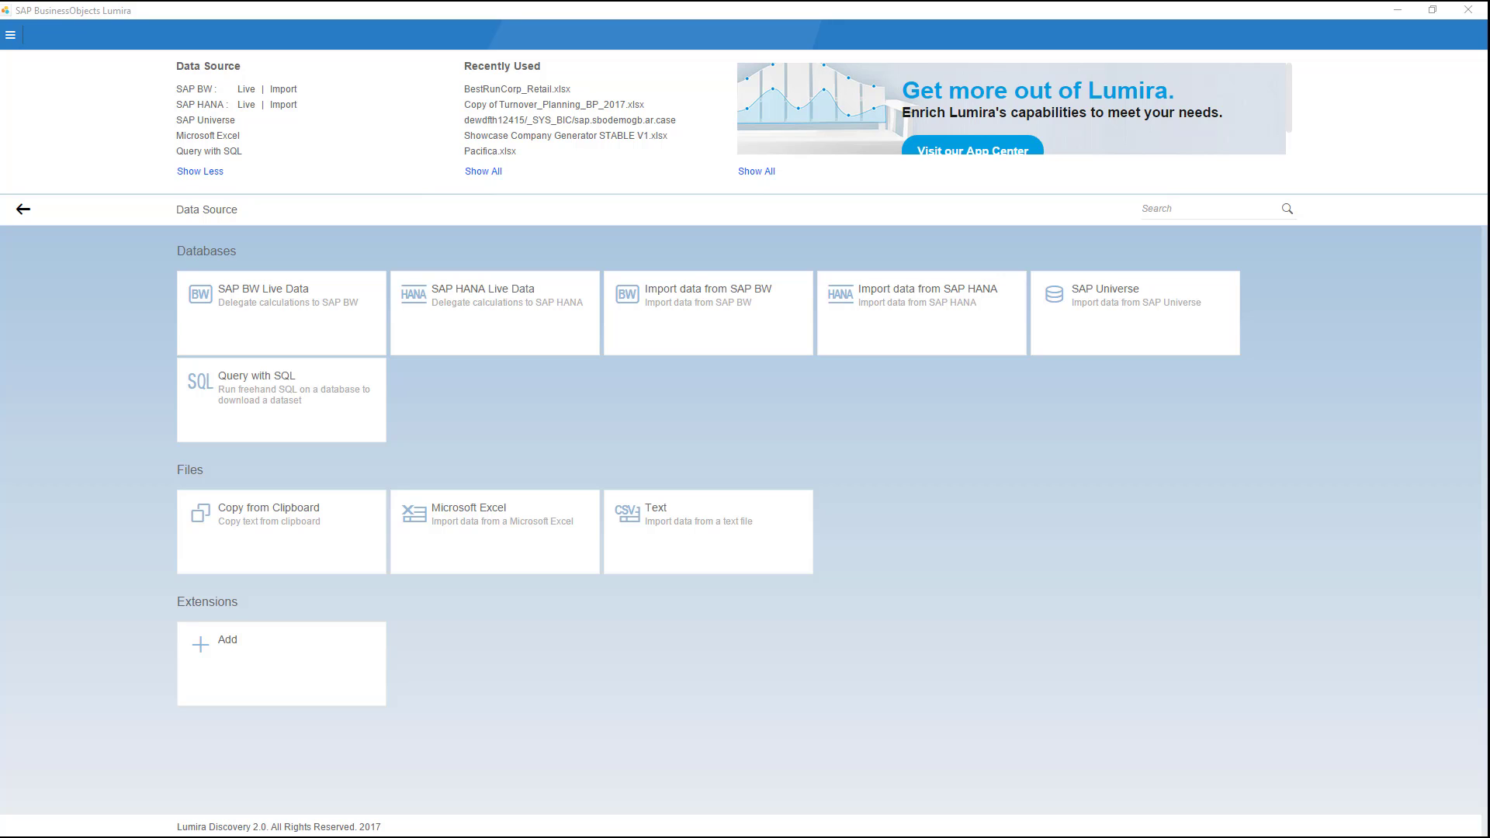
click(495, 312)
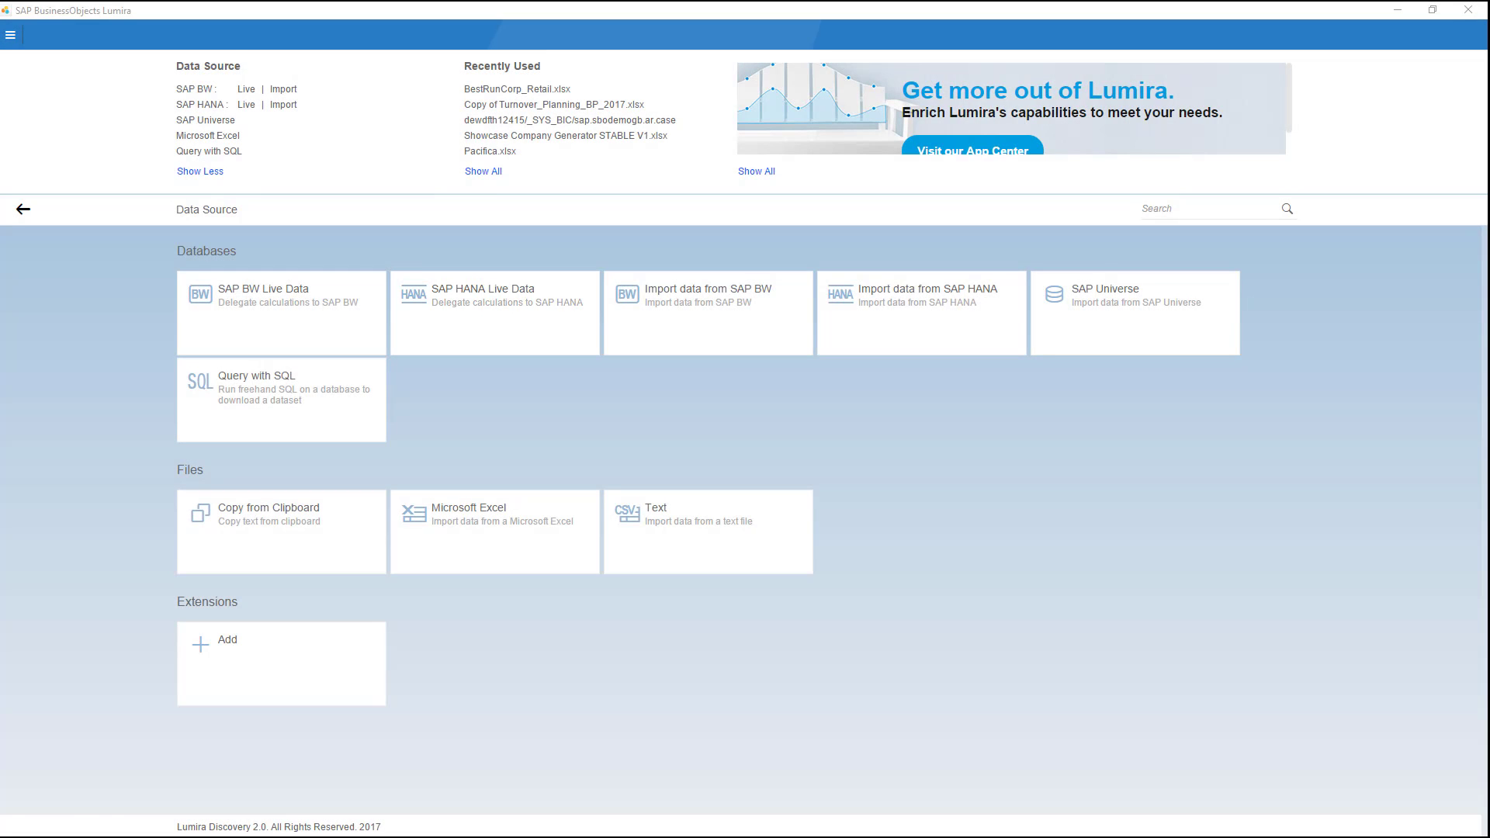
click(494, 513)
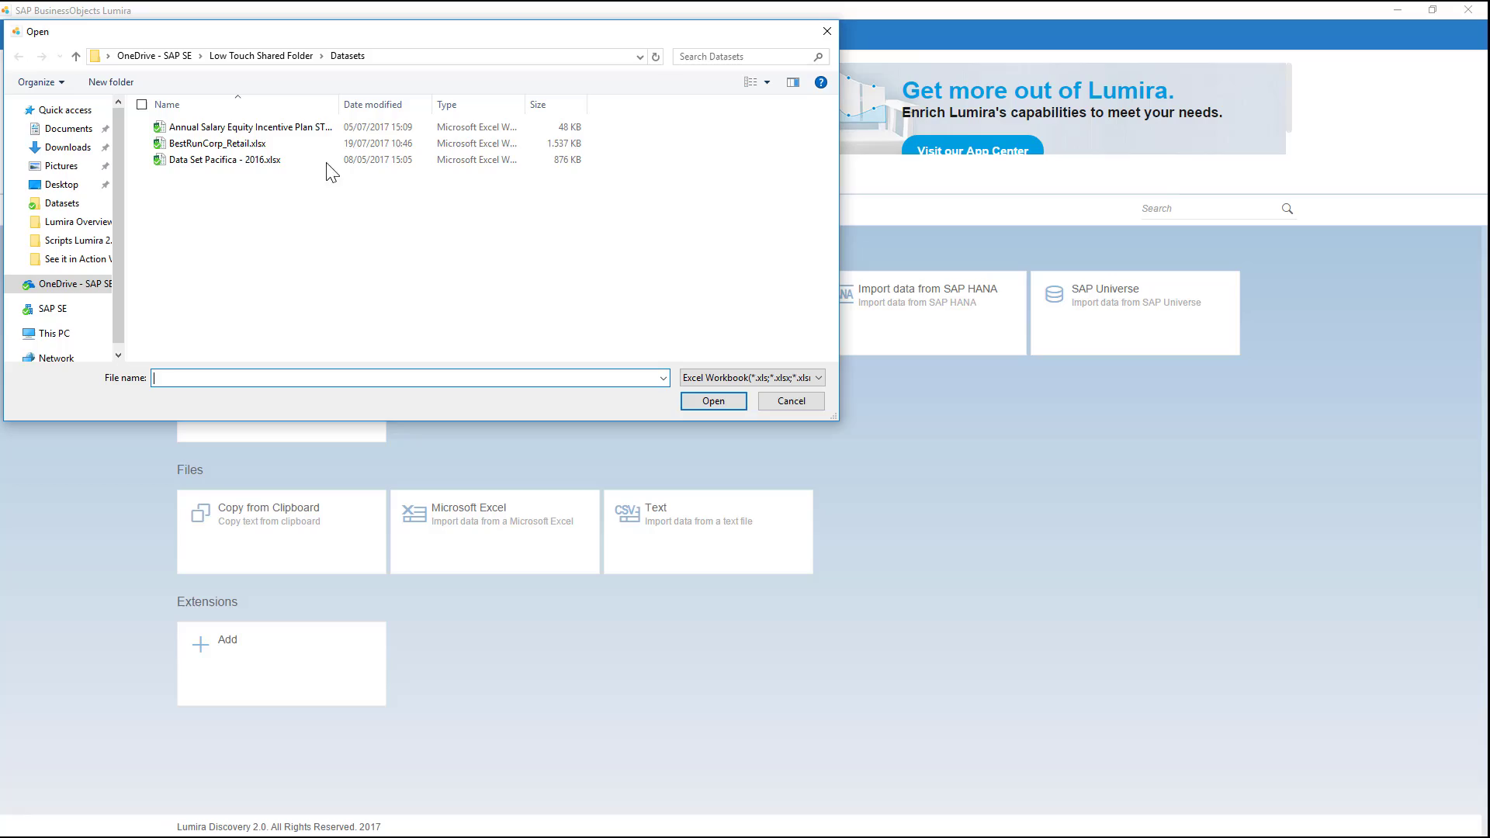
click(712, 401)
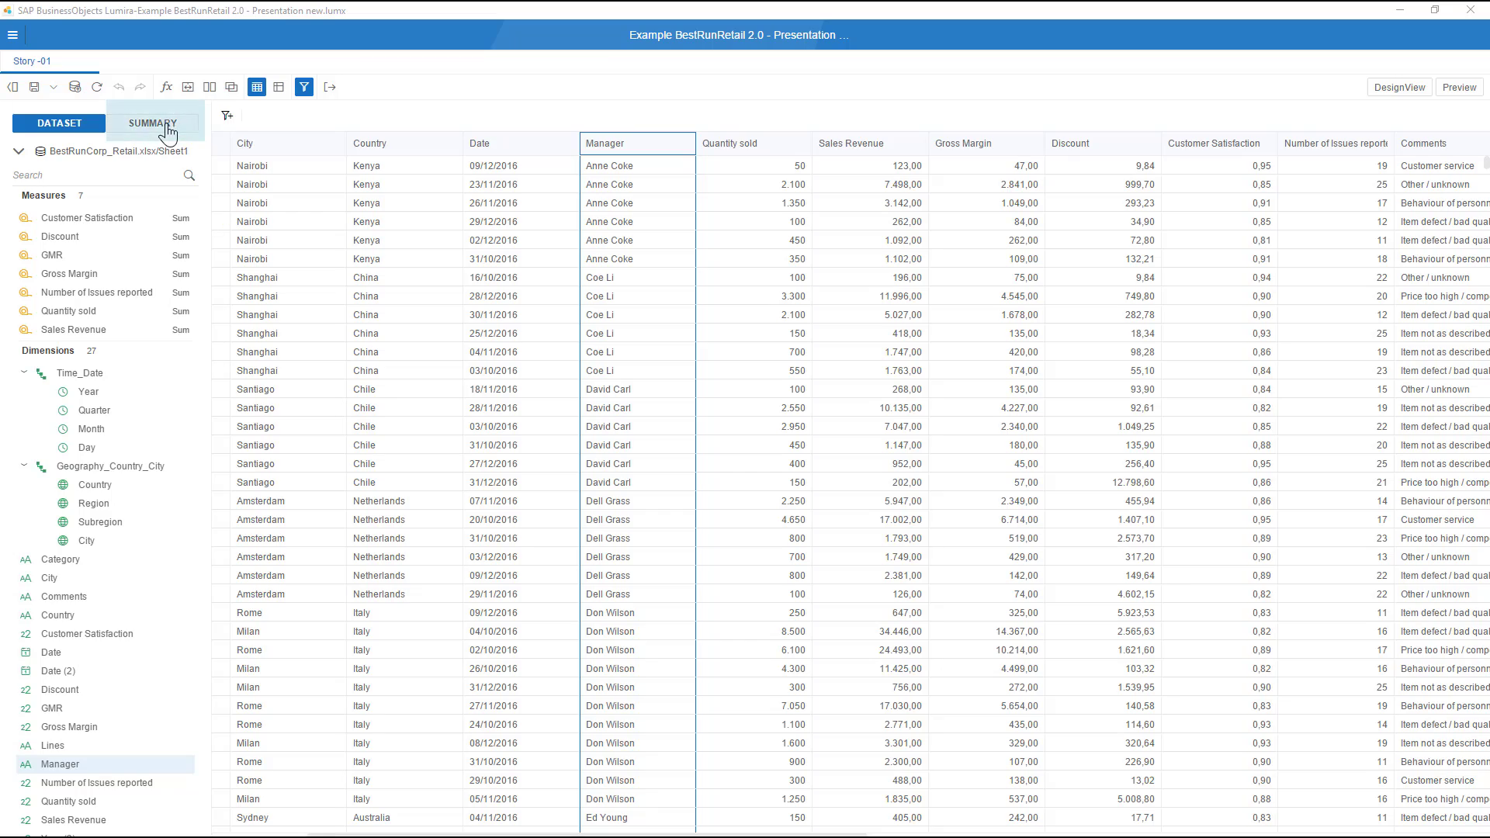
Show the Manager column summary with its 32 value counts, then start a new story page.
click(154, 124)
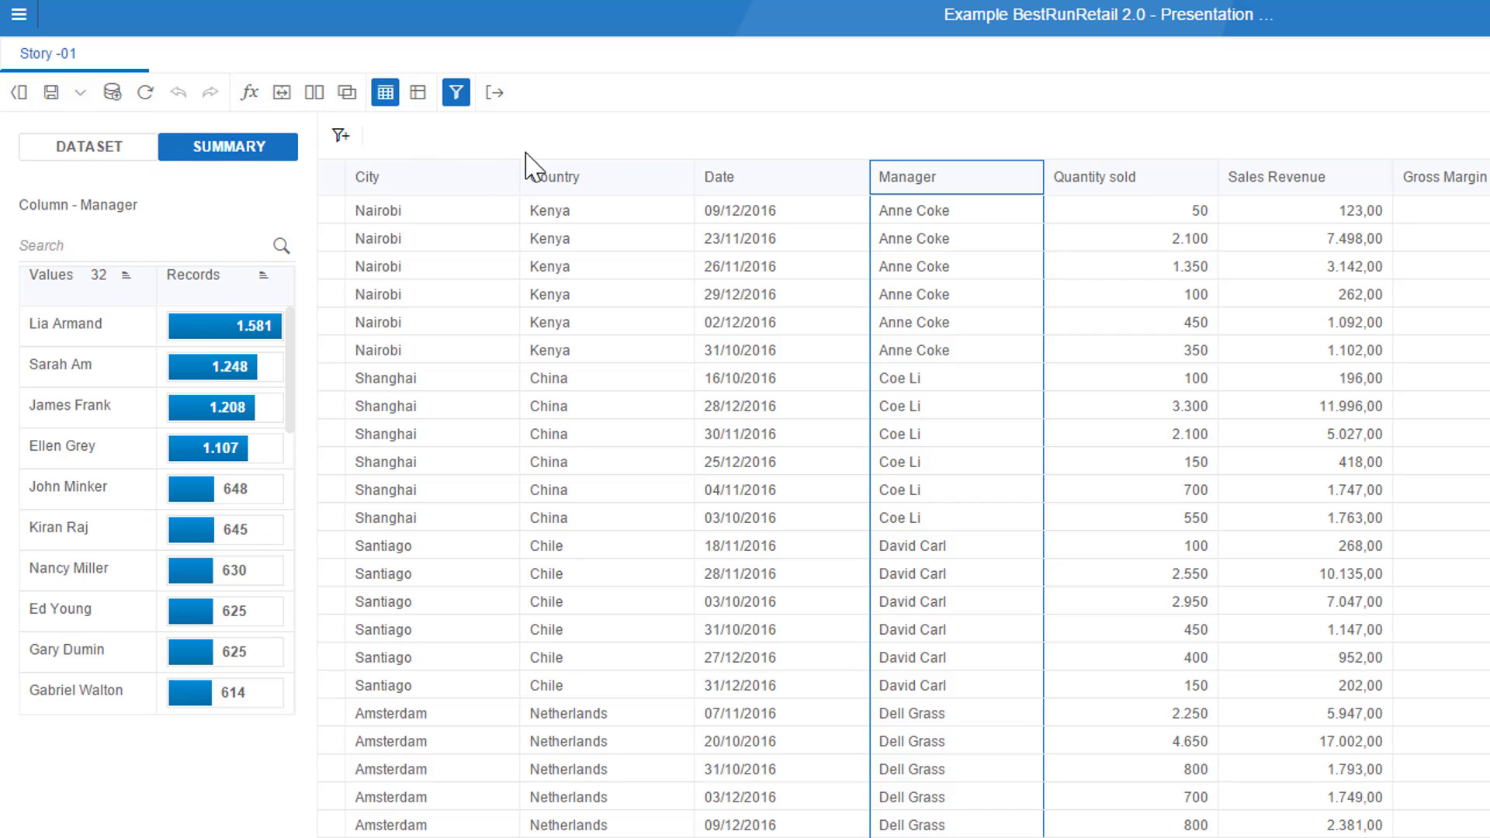
click(557, 177)
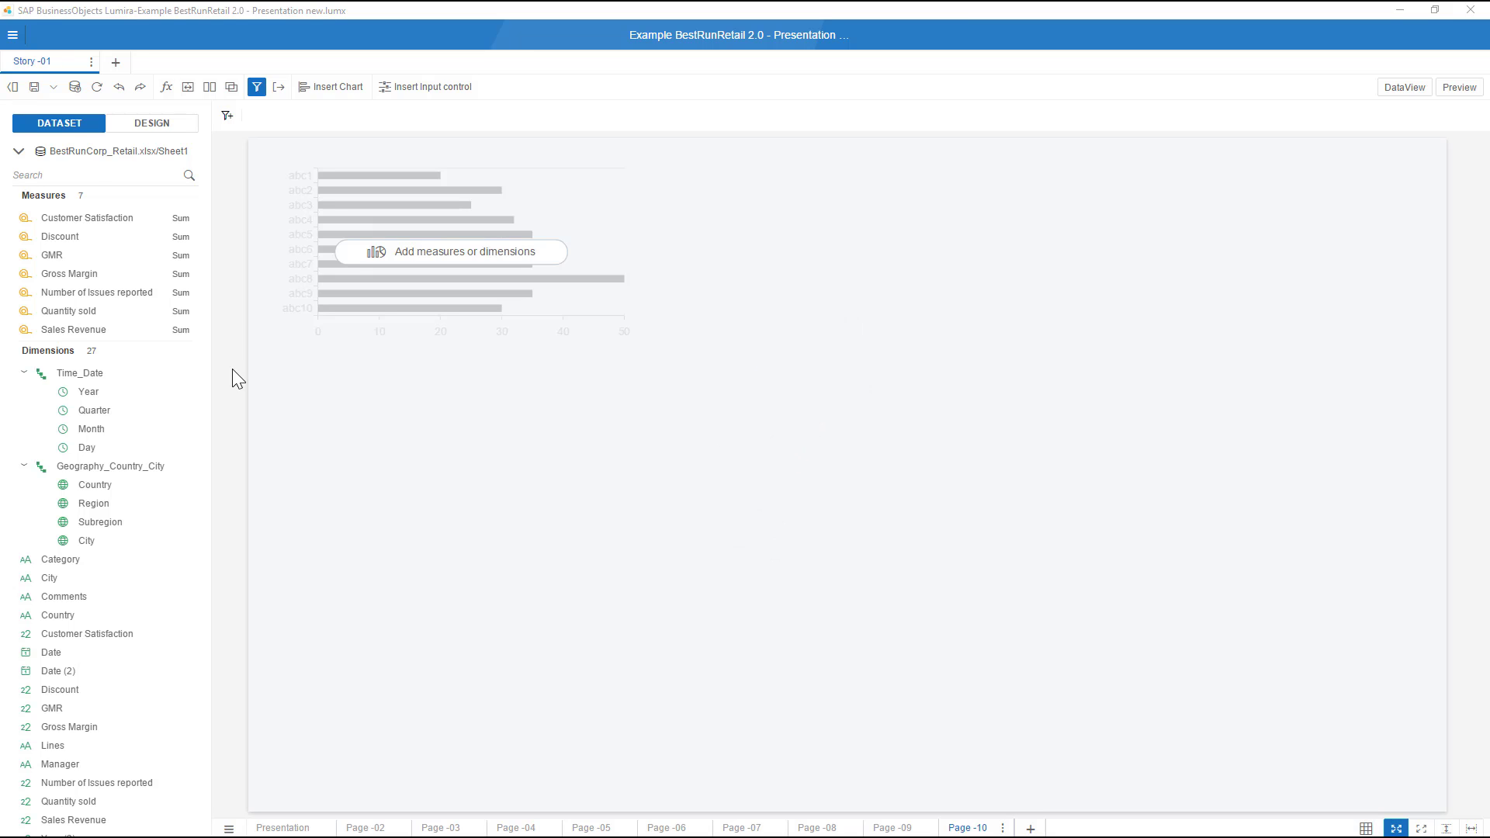
Build a Sales Revenue by Manager bar chart and a Sales Revenue by Month line chart.
click(74, 329)
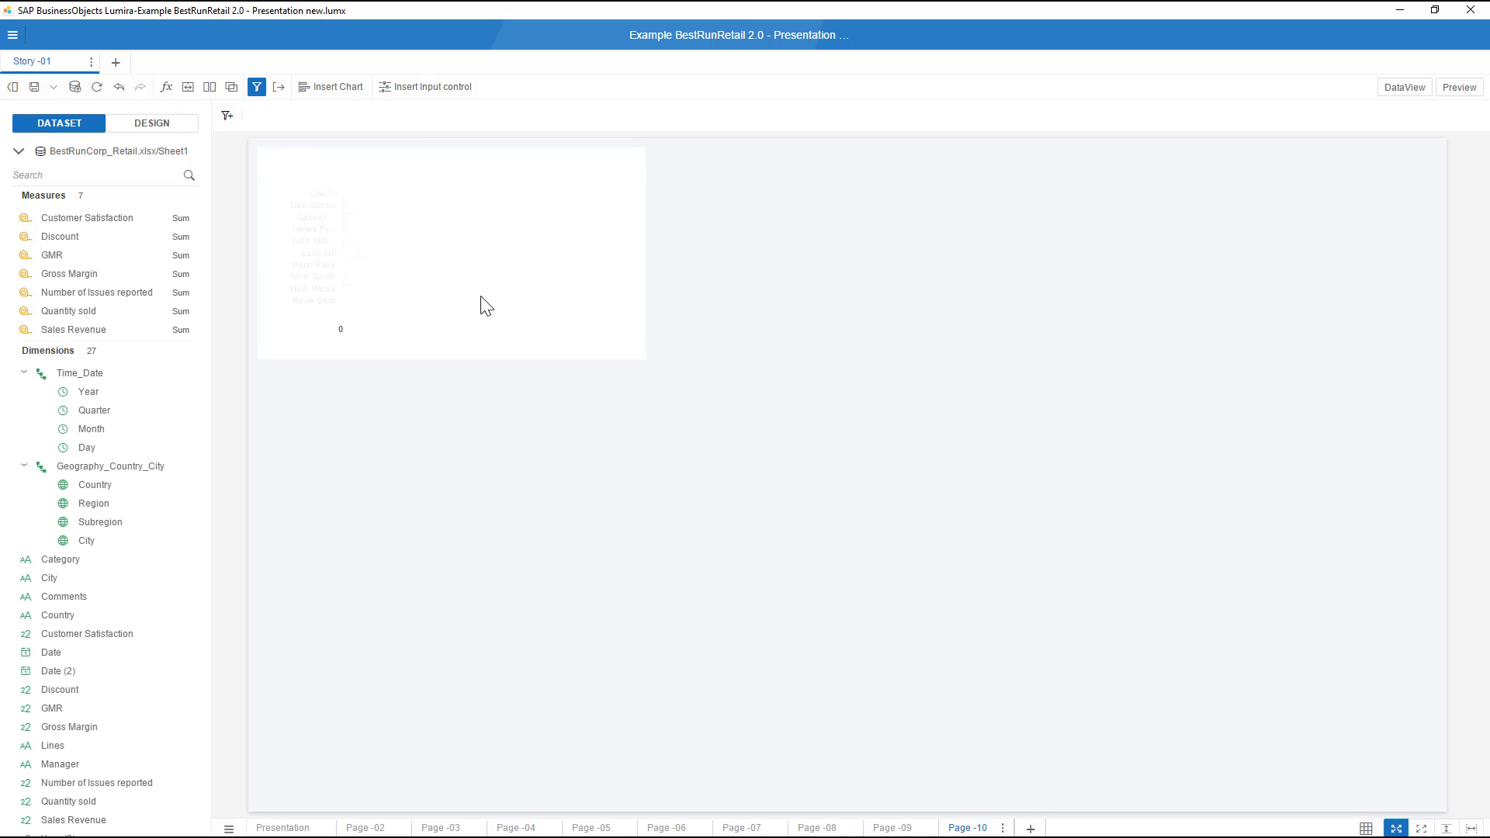
click(331, 87)
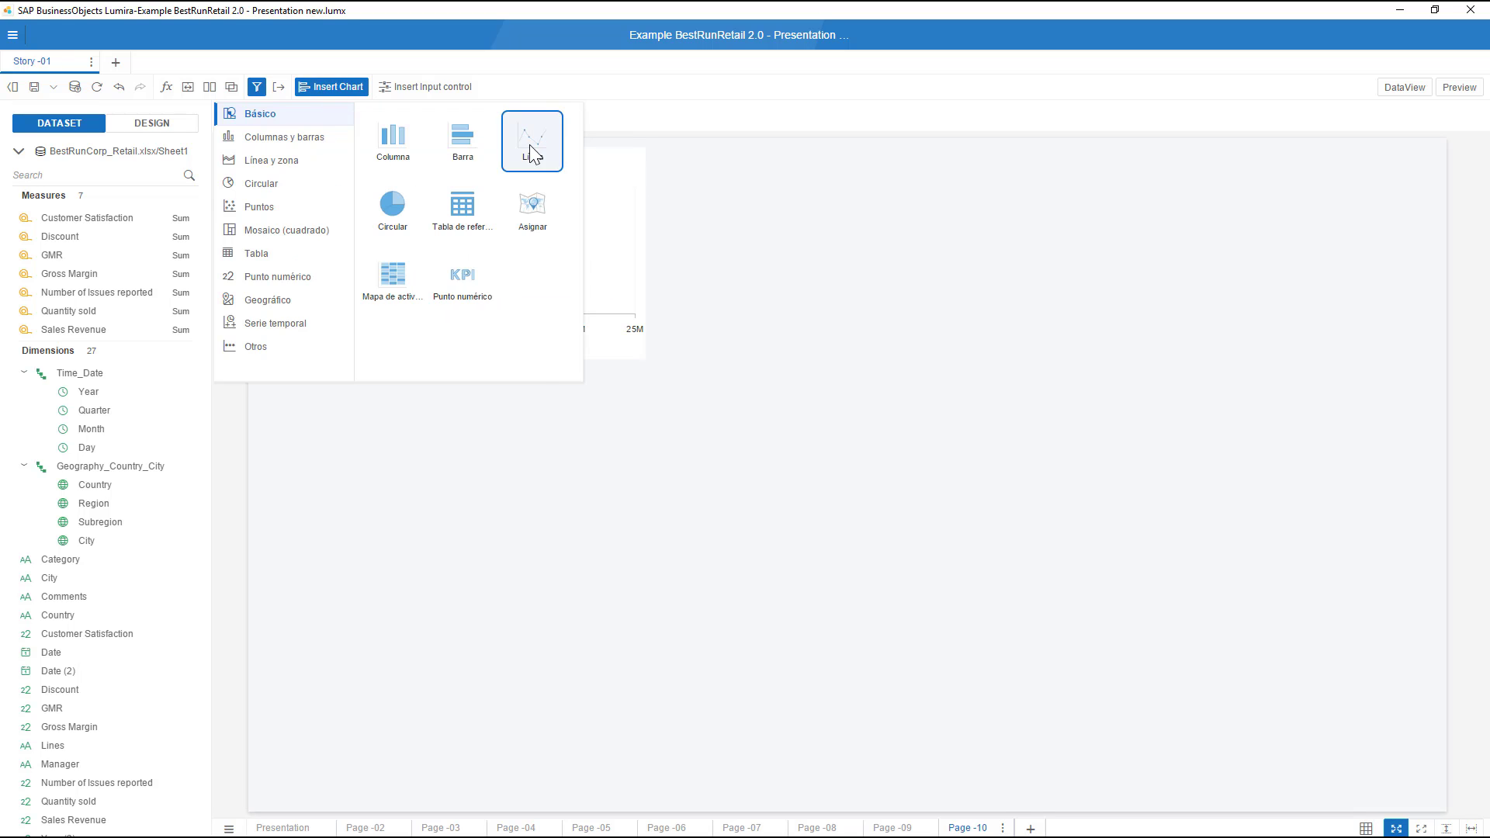
click(532, 141)
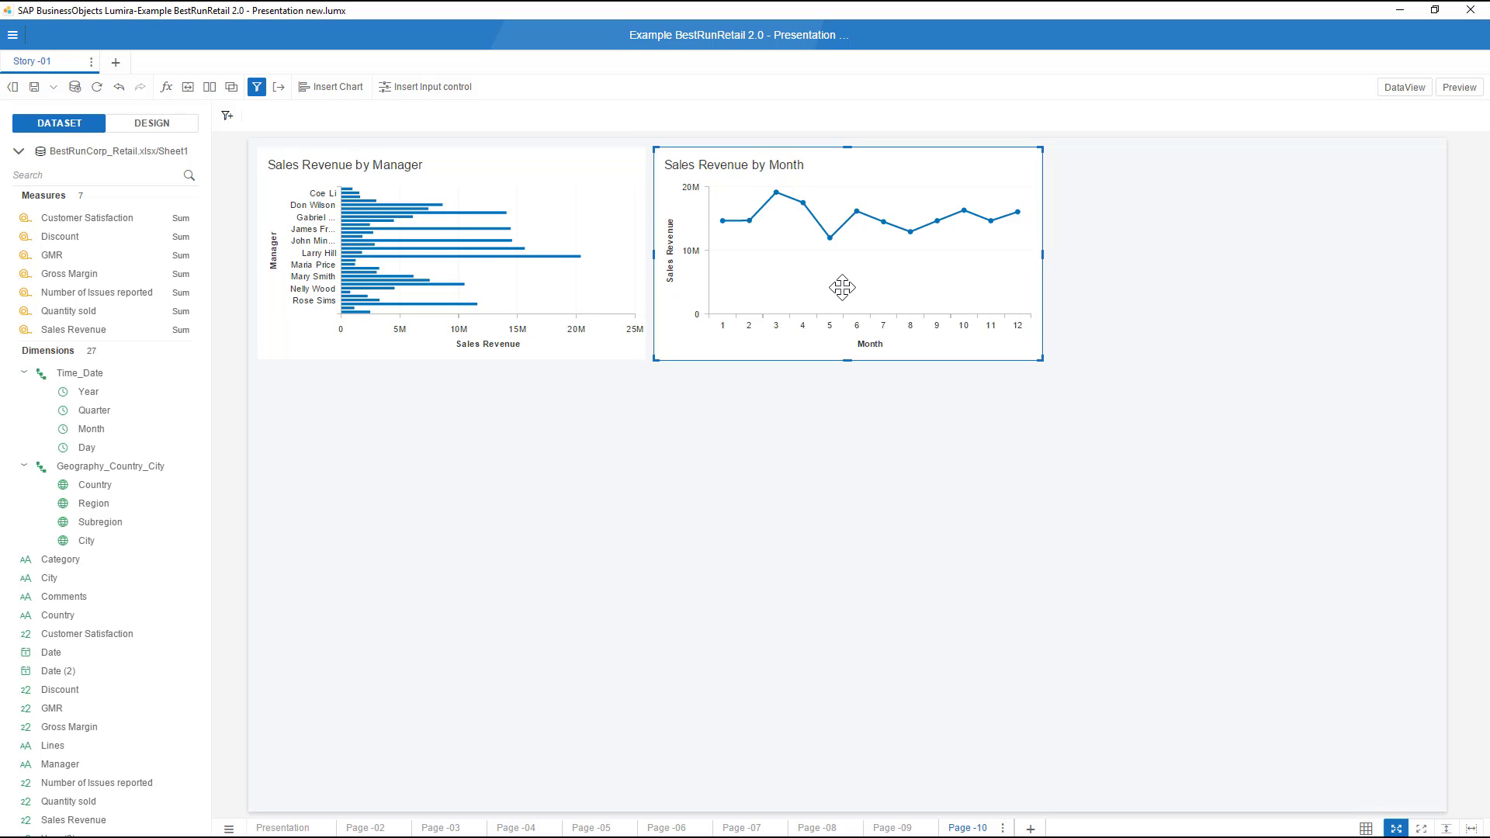
click(151, 123)
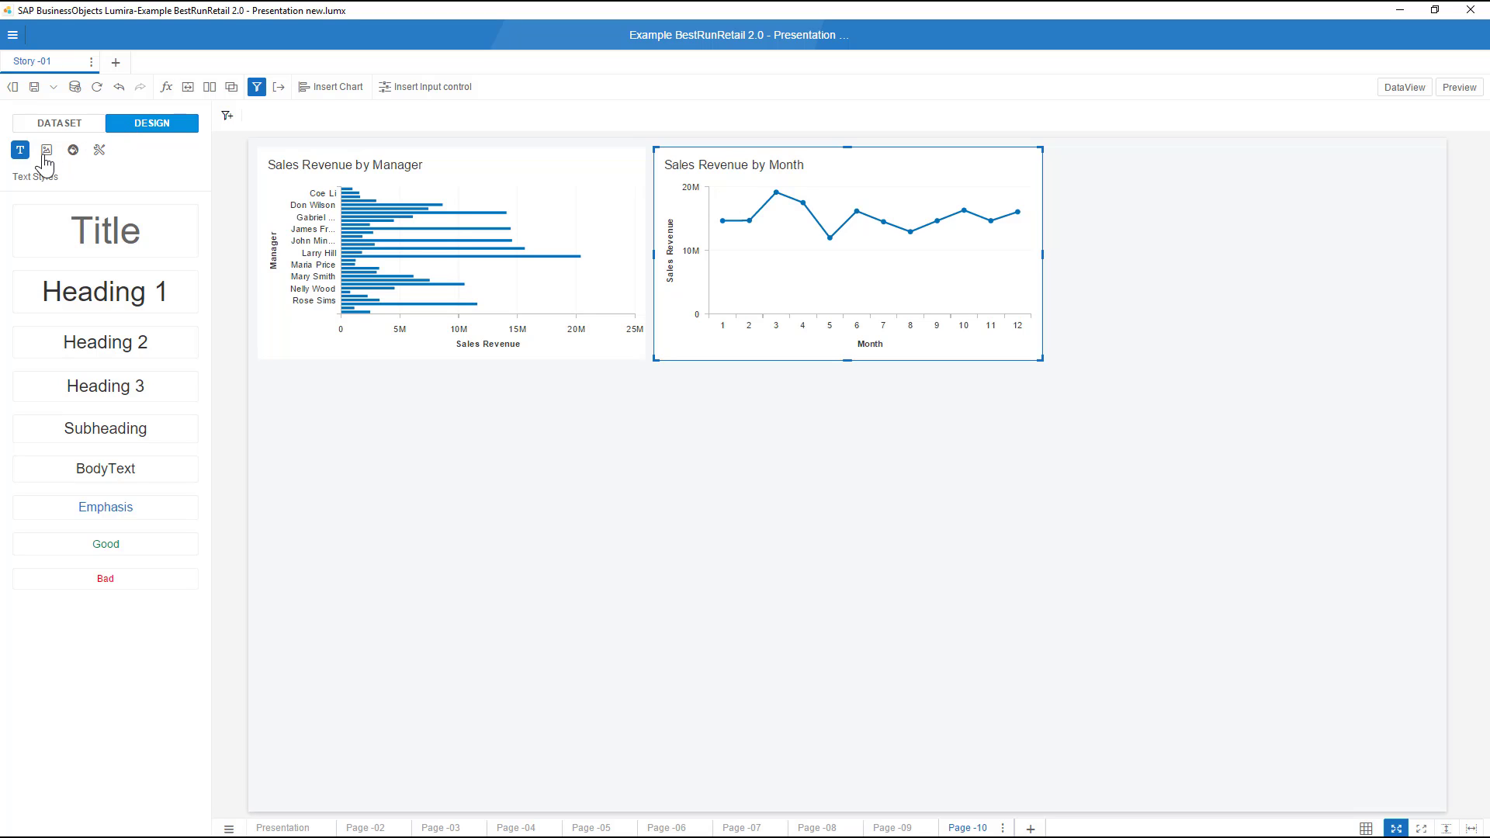
Browse the Design graphics, then view the finished presentation at Page-02.
click(45, 150)
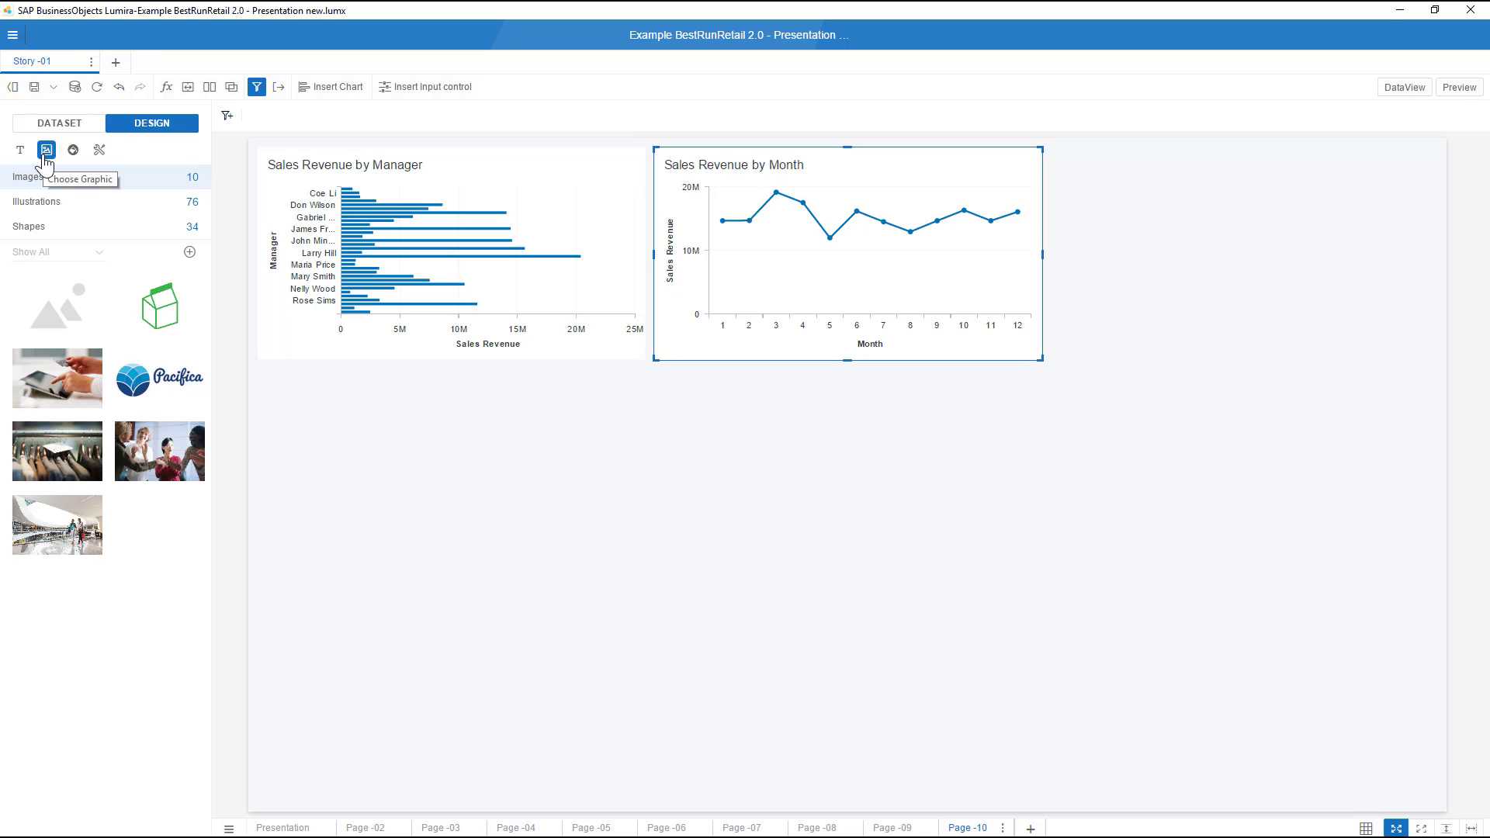
click(1459, 87)
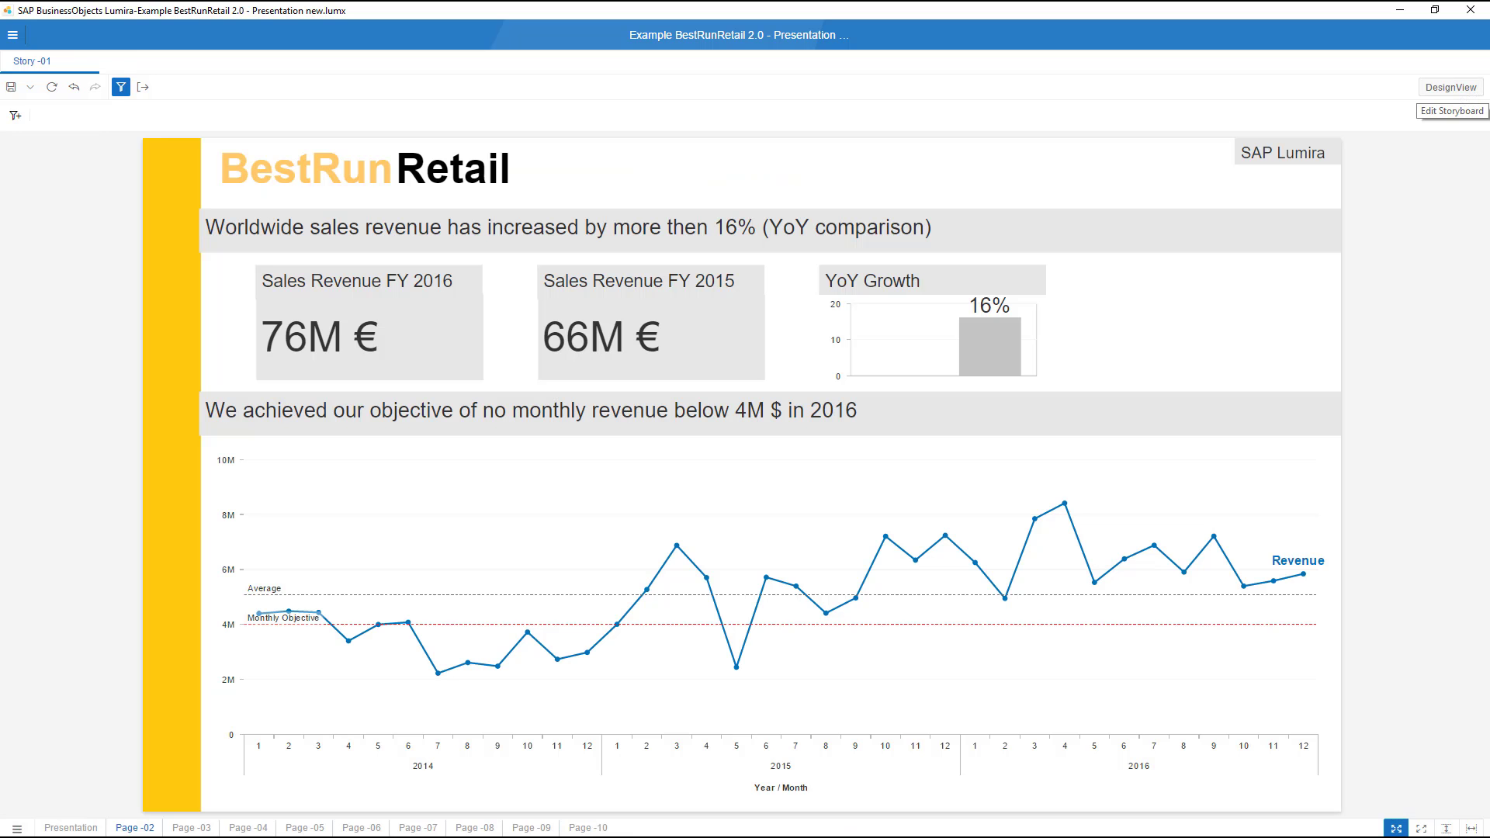